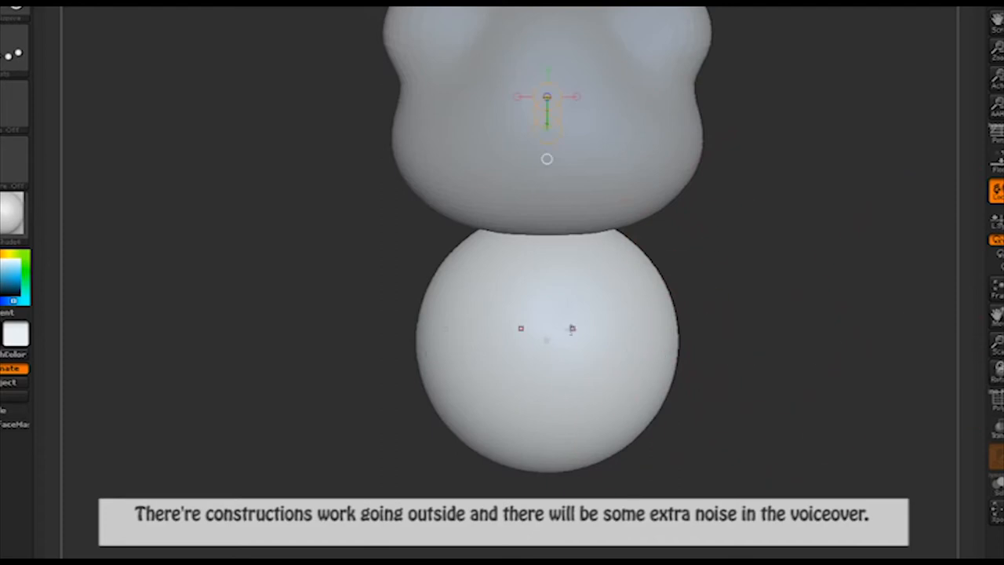
- Drag the appended sphere into place beneath the frog's head as the body
drag(547, 235, 706, 156)
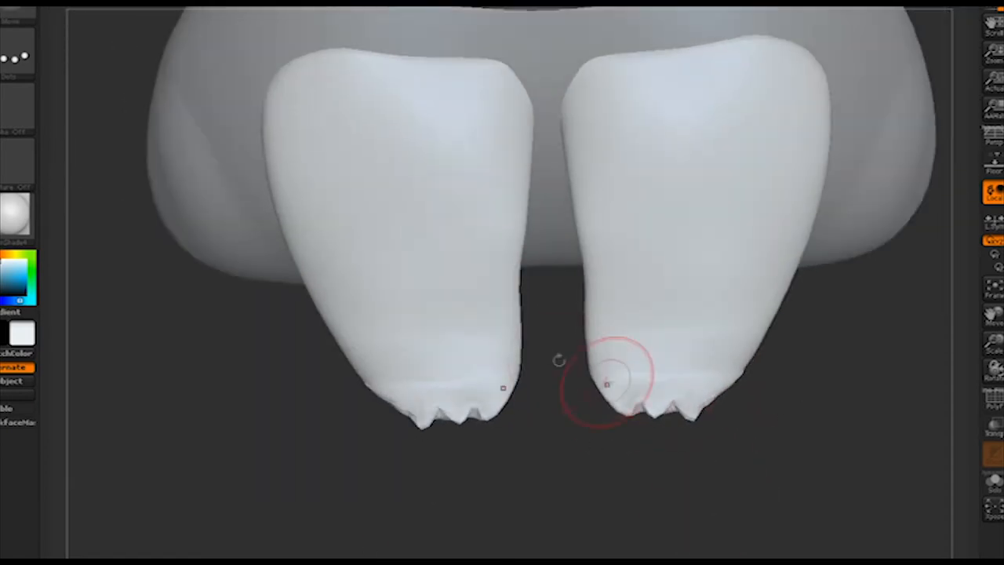
- Sculpt small toes at the tips of the frog's legs
drag(604, 381, 564, 258)
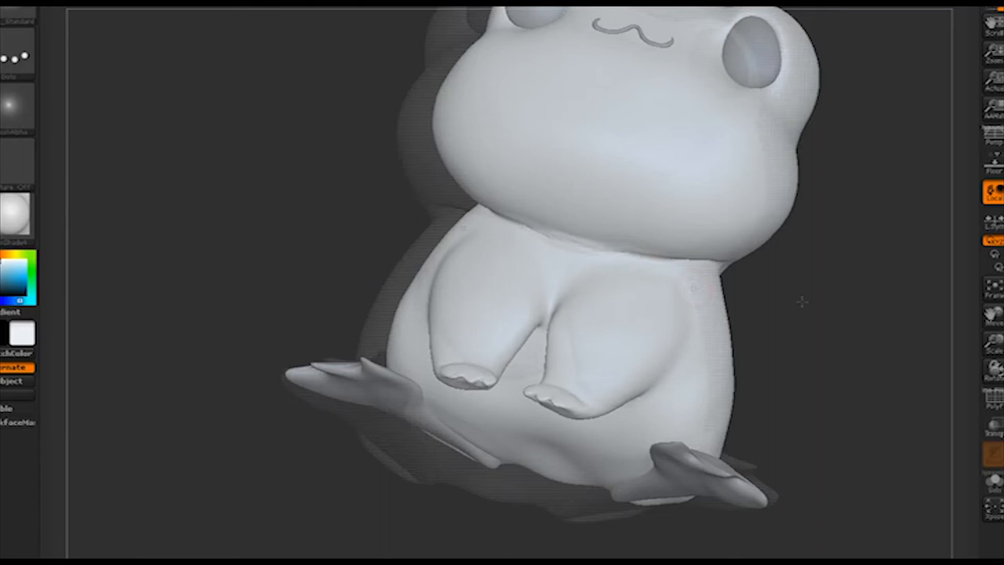
- Sculpt the frog's arms and webbed feet across the body
drag(549, 313, 729, 314)
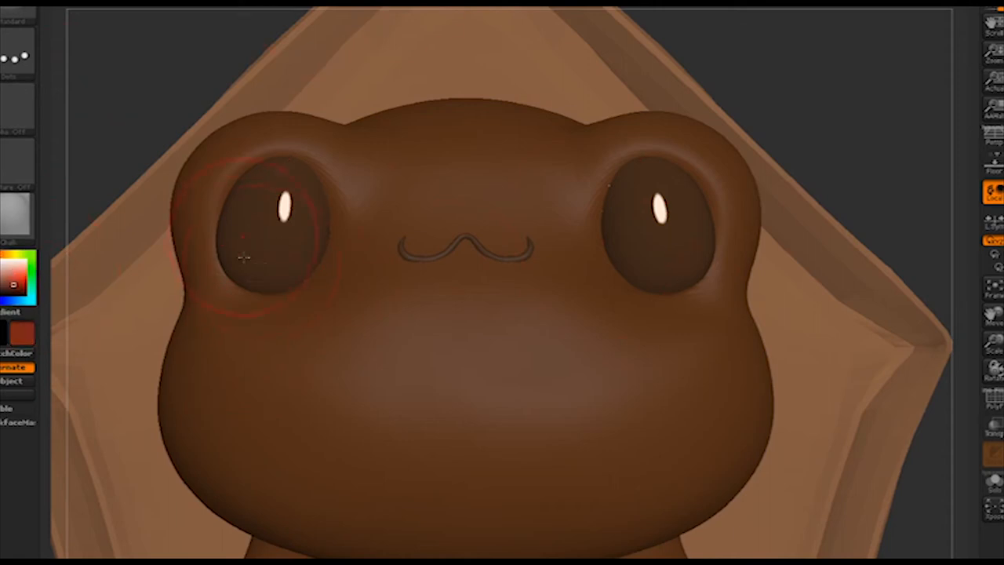
- Sculpt the rim around the frog's left eye with the Standard brush
drag(243, 258, 683, 251)
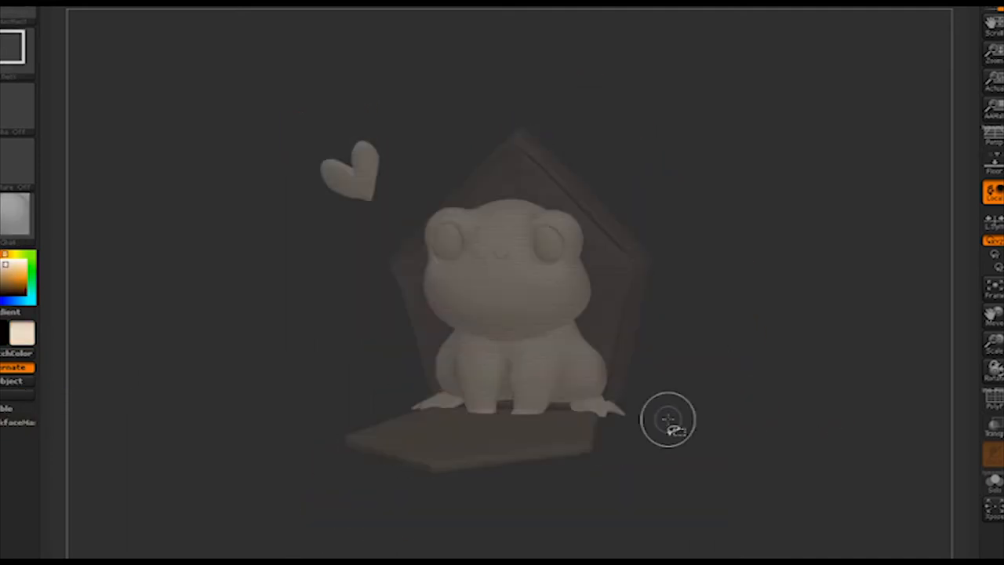
- Orbit the scene to view the box panels and heart from the side
drag(666, 420, 596, 447)
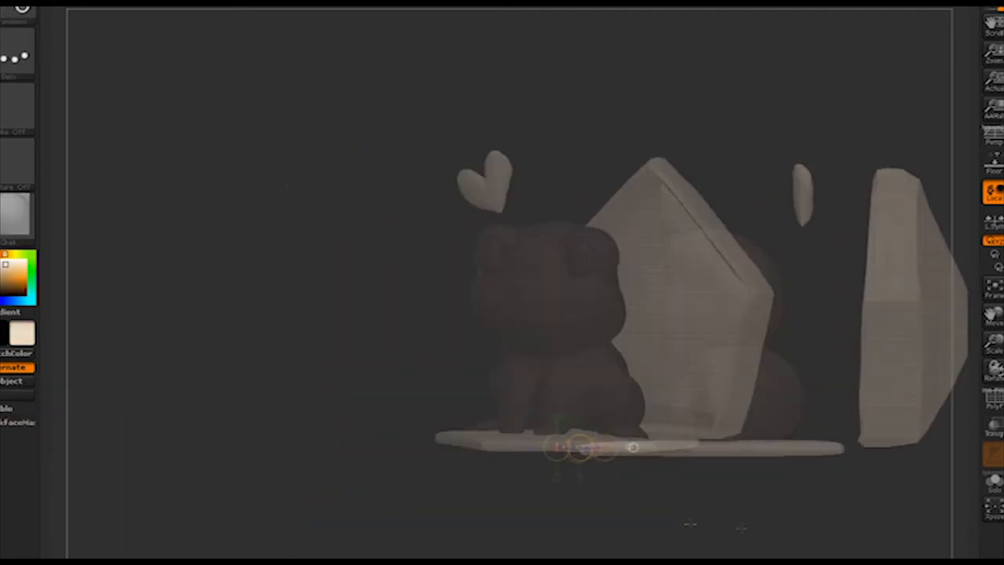